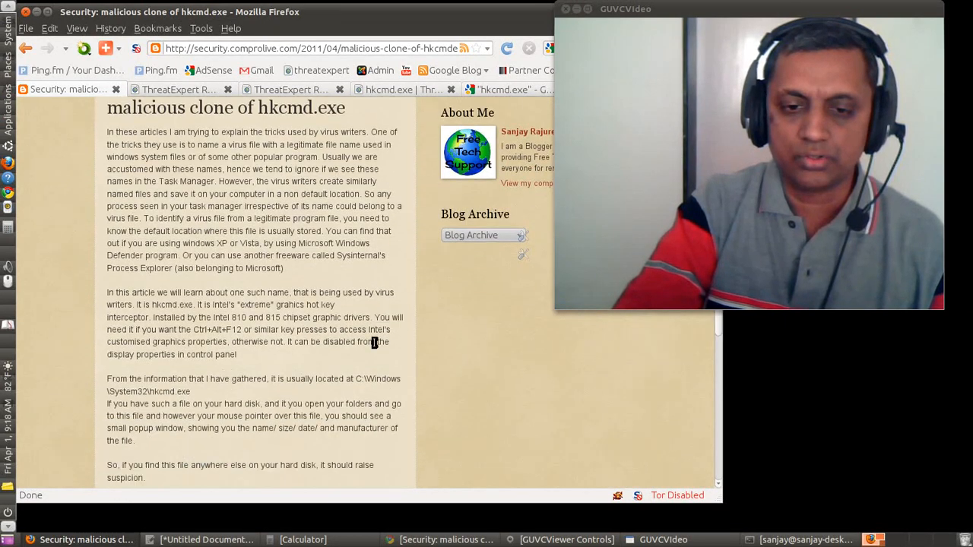
# Follow the post's report link and read the ThreatExpert Technical Details showing hkcmd.exe under %AppData% with a startup registry entry
pyautogui.scroll(-3)
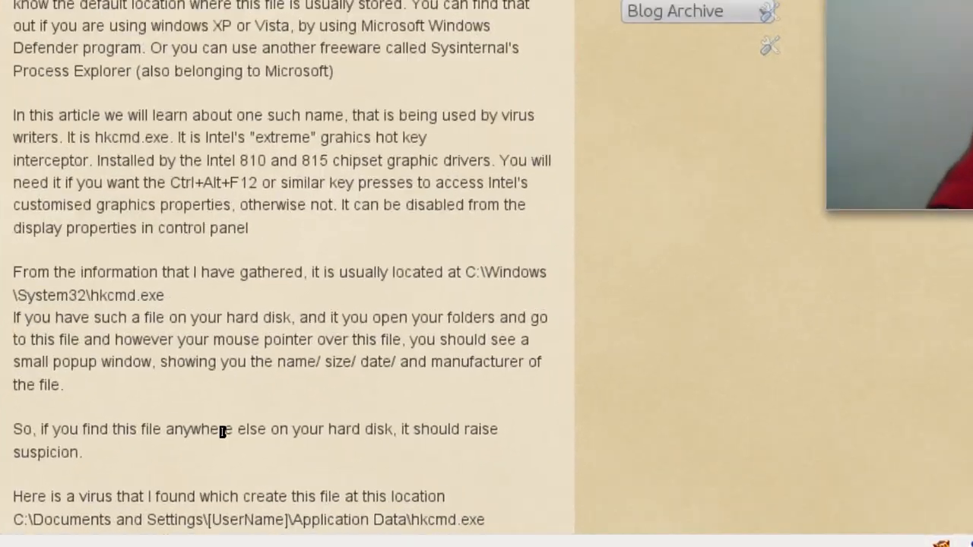
pyautogui.scroll(-3)
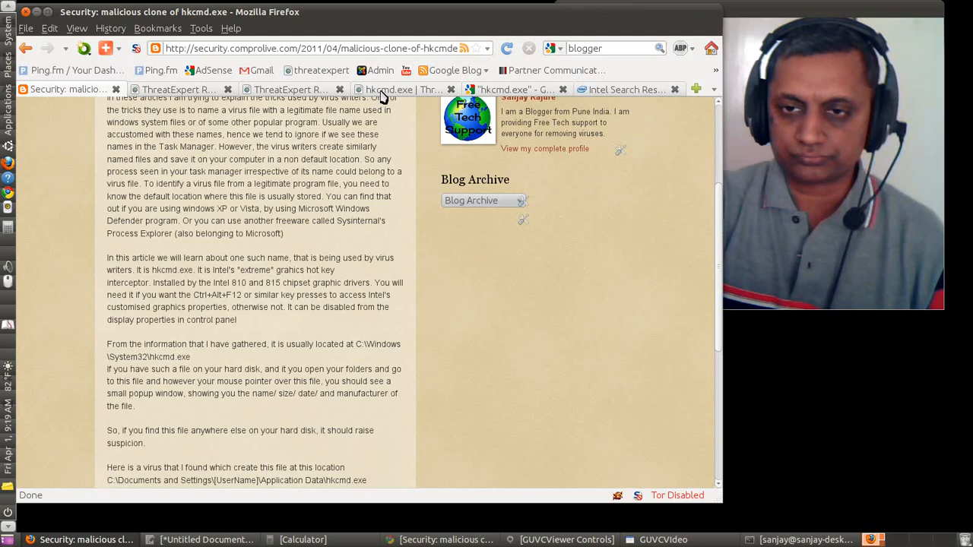
pyautogui.click(625, 89)
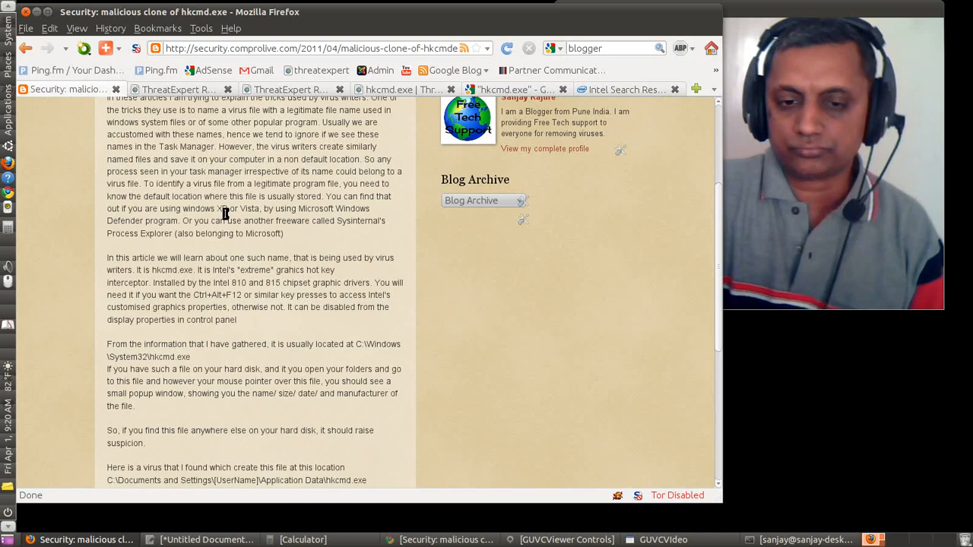
pyautogui.scroll(-3)
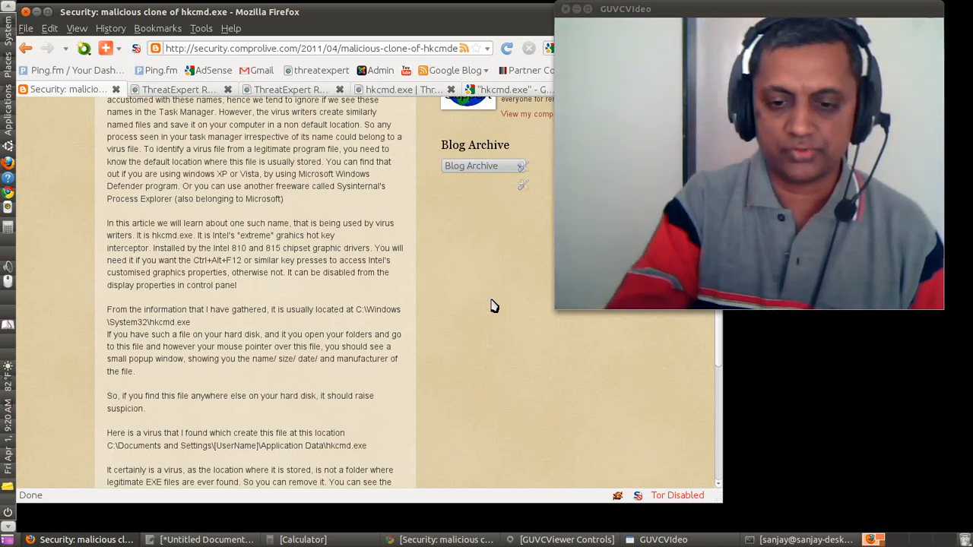
pyautogui.scroll(-3)
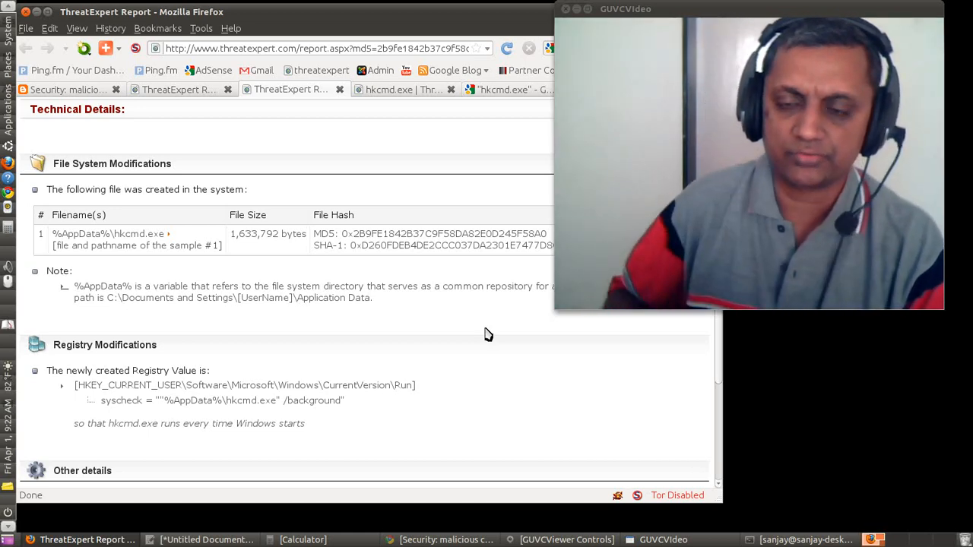
# Switch to the ThreatExpert statistics page for hkcmd.exe
pyautogui.click(395, 89)
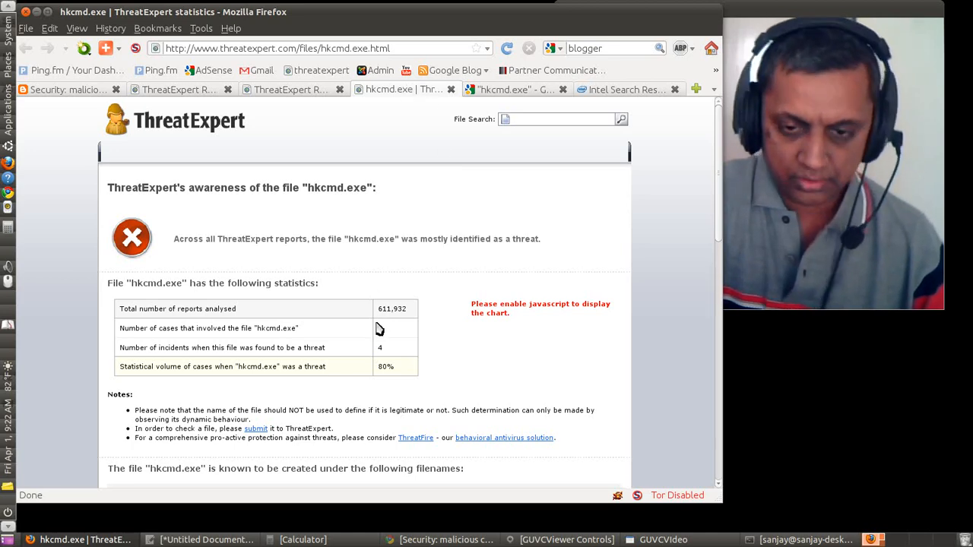
# Review the hkcmd.exe threat statistics and known filename list, then return to the top of the blog article
pyautogui.scroll(-3)
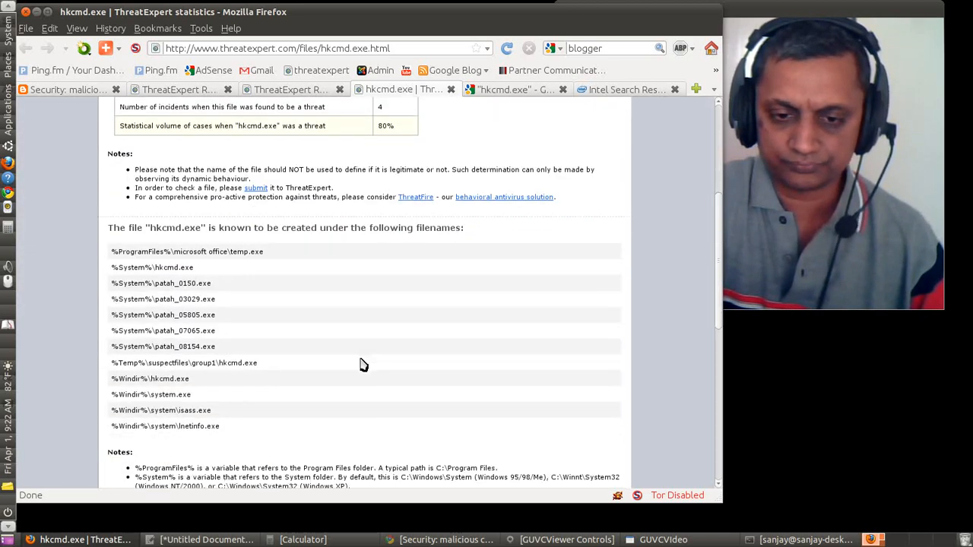
pyautogui.scroll(-3)
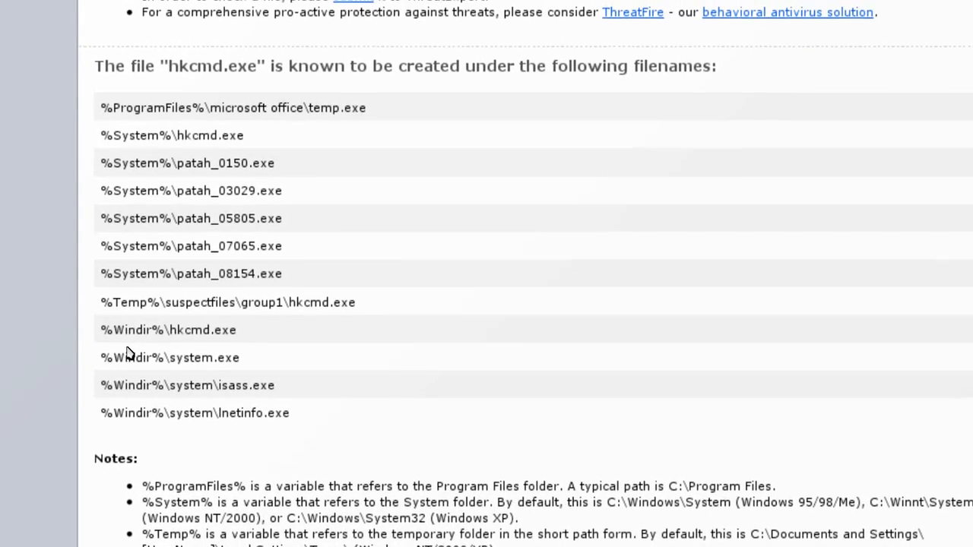
pyautogui.scroll(-3)
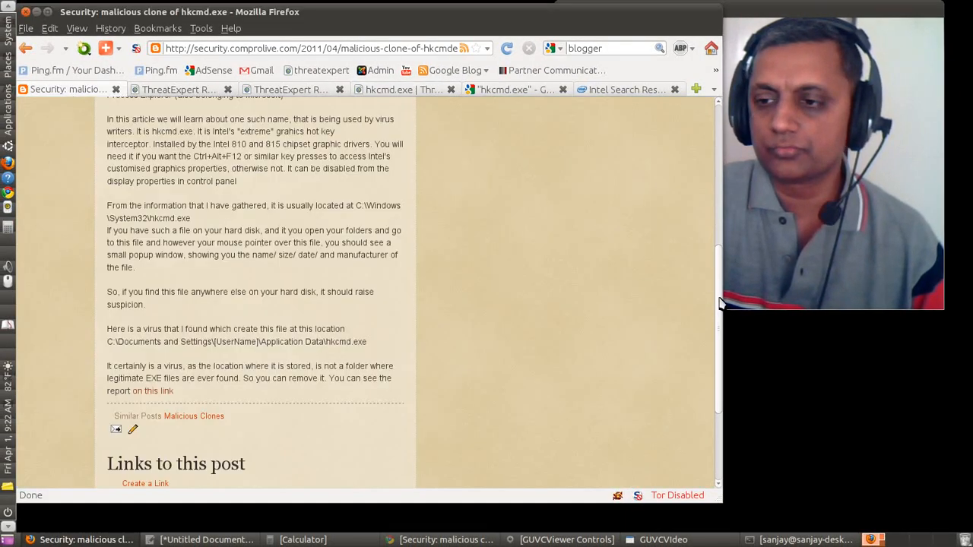
pyautogui.scroll(3)
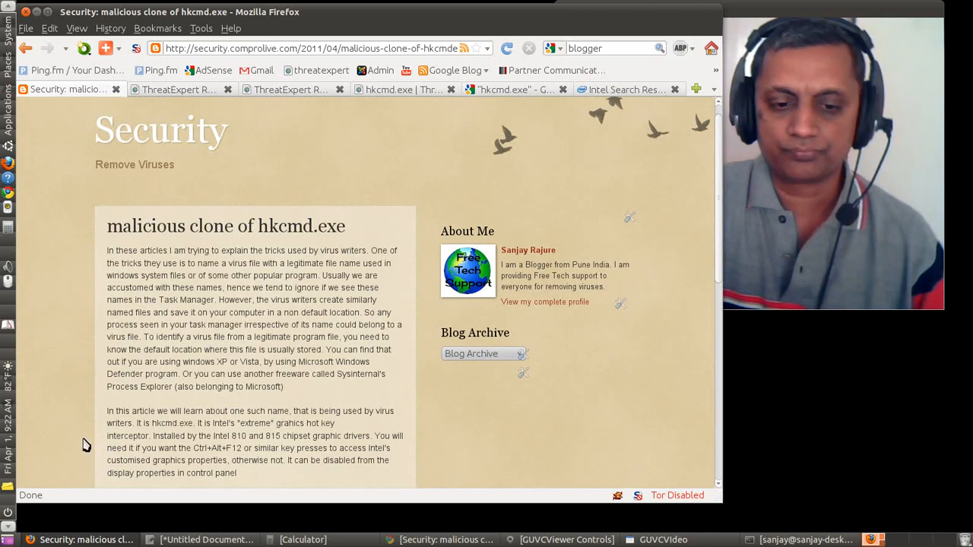